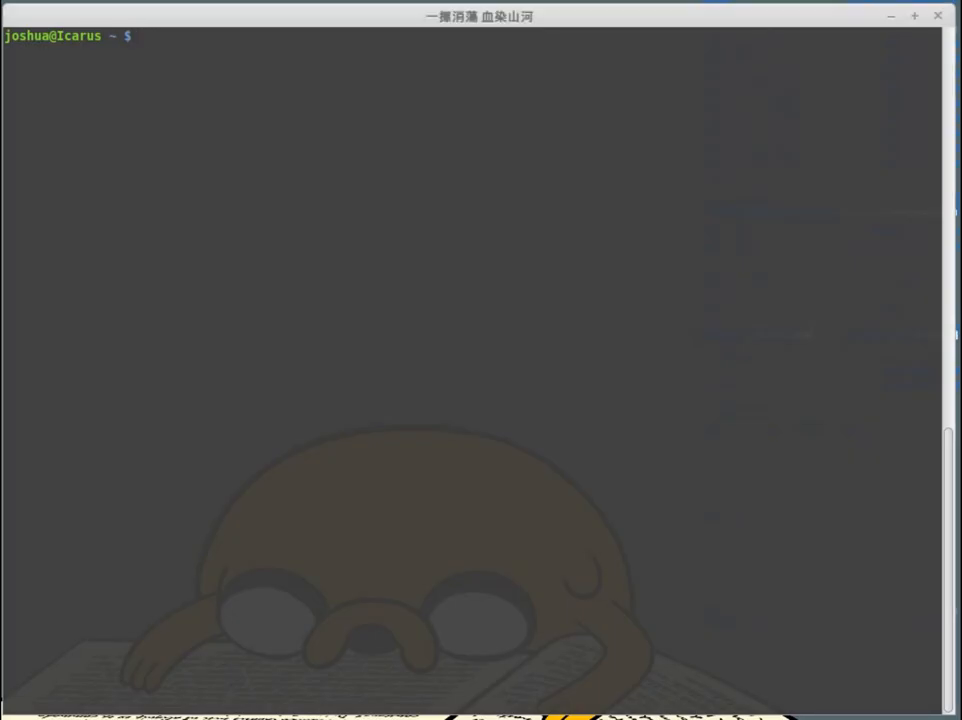
mouse_move(176, 372)
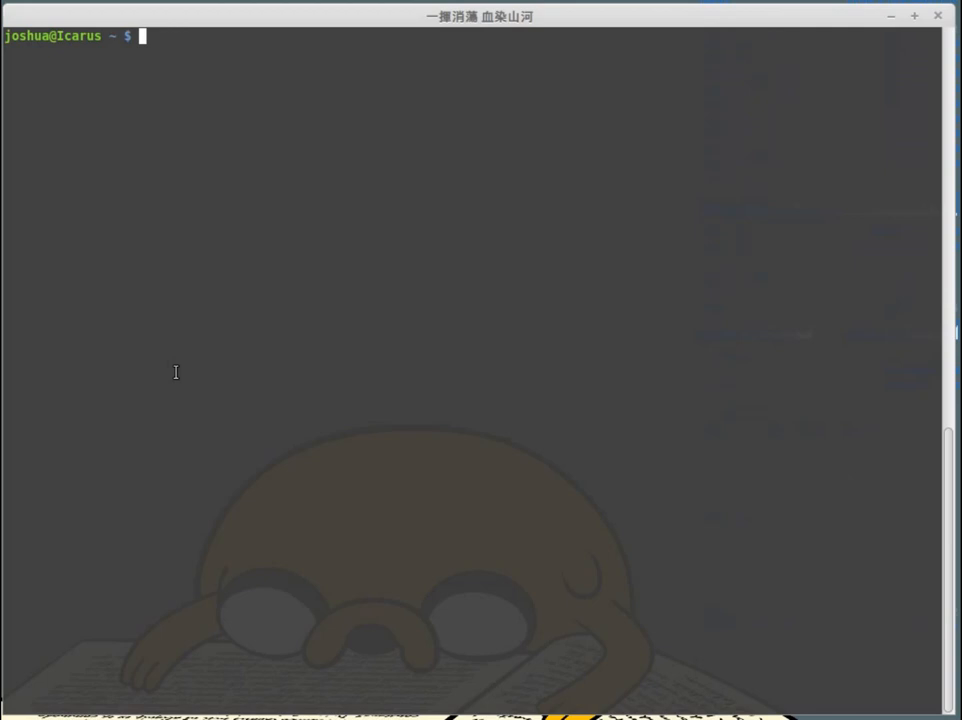
mouse_move(306, 238)
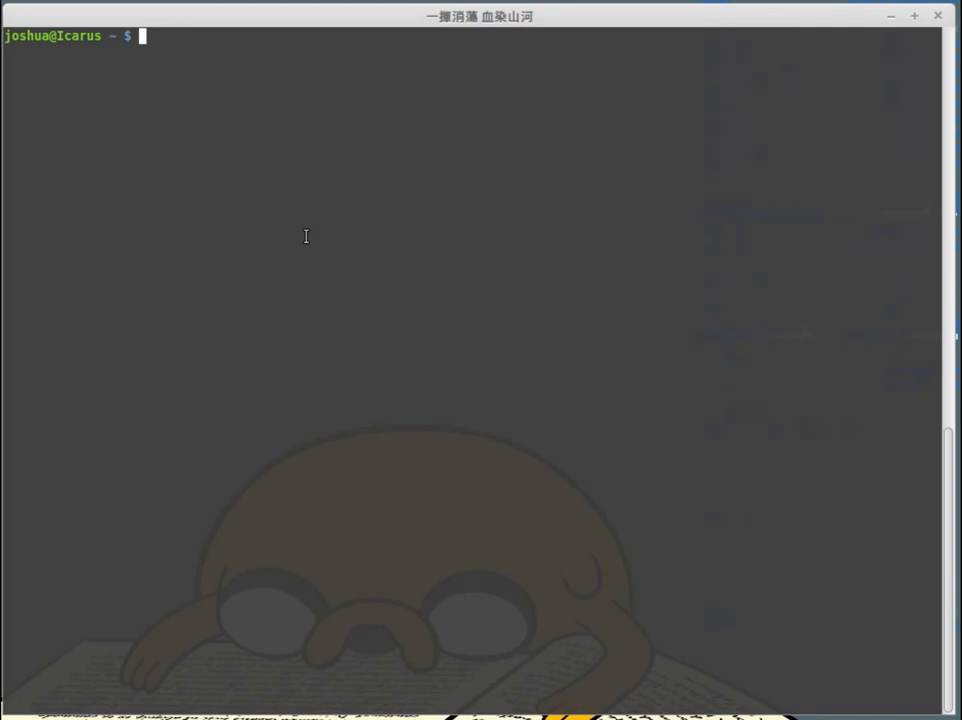
Compose the command sudo fdisk -l to list all disks and partitions
type("sud")
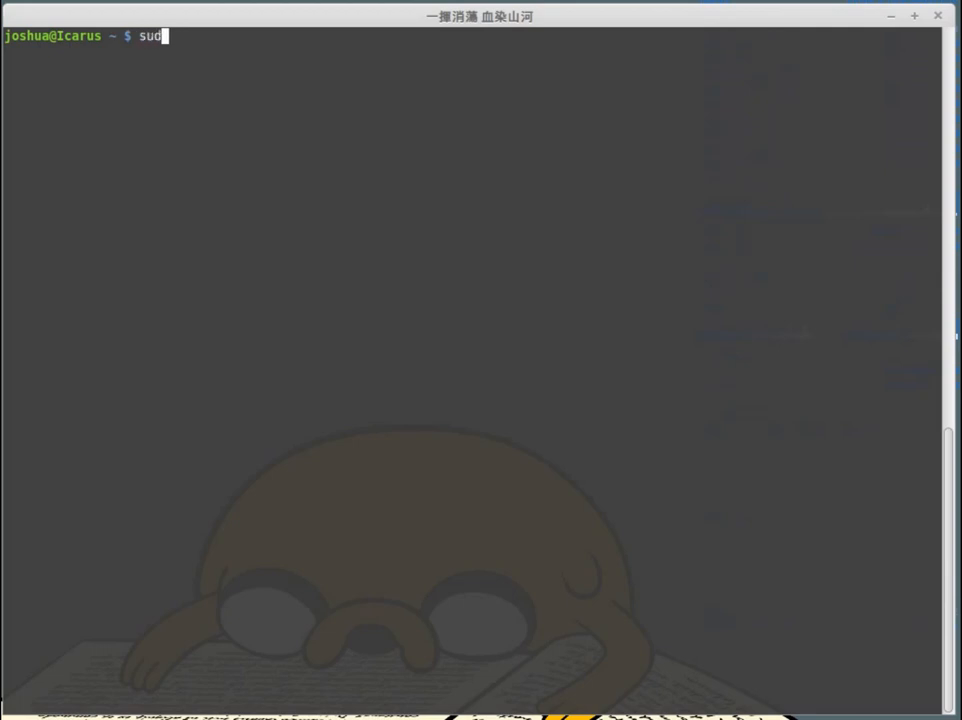
type("o")
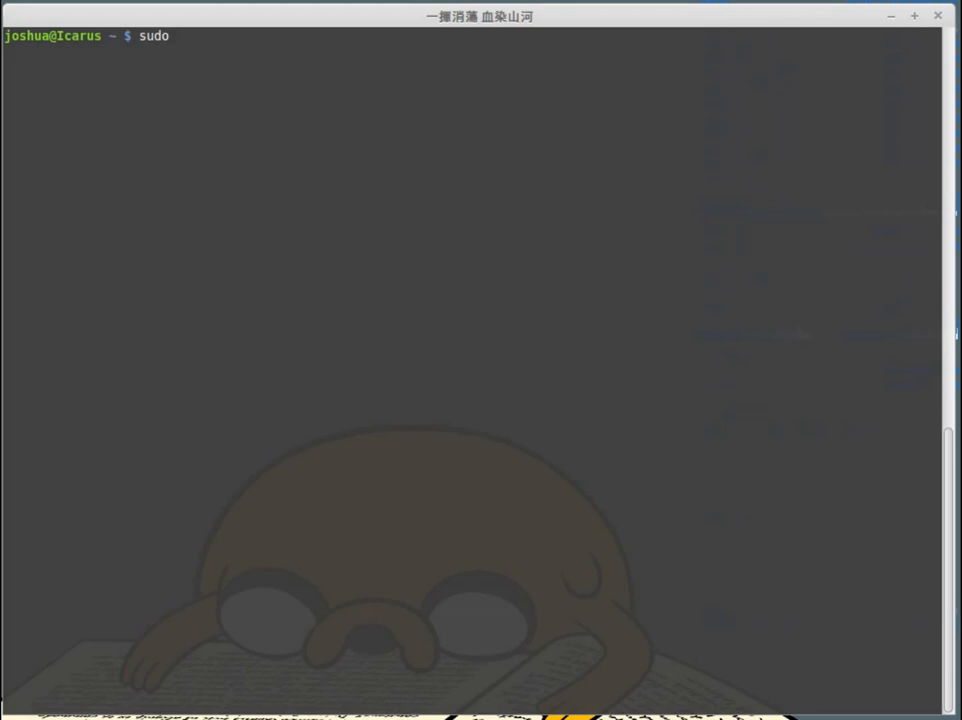
type("fdisk -")
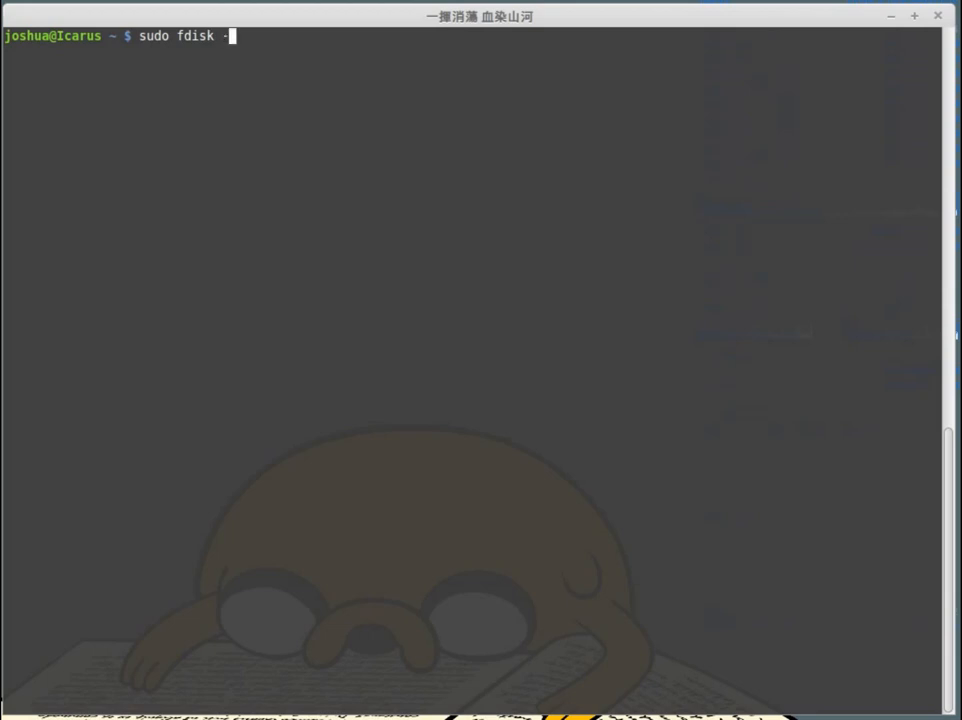
type("l")
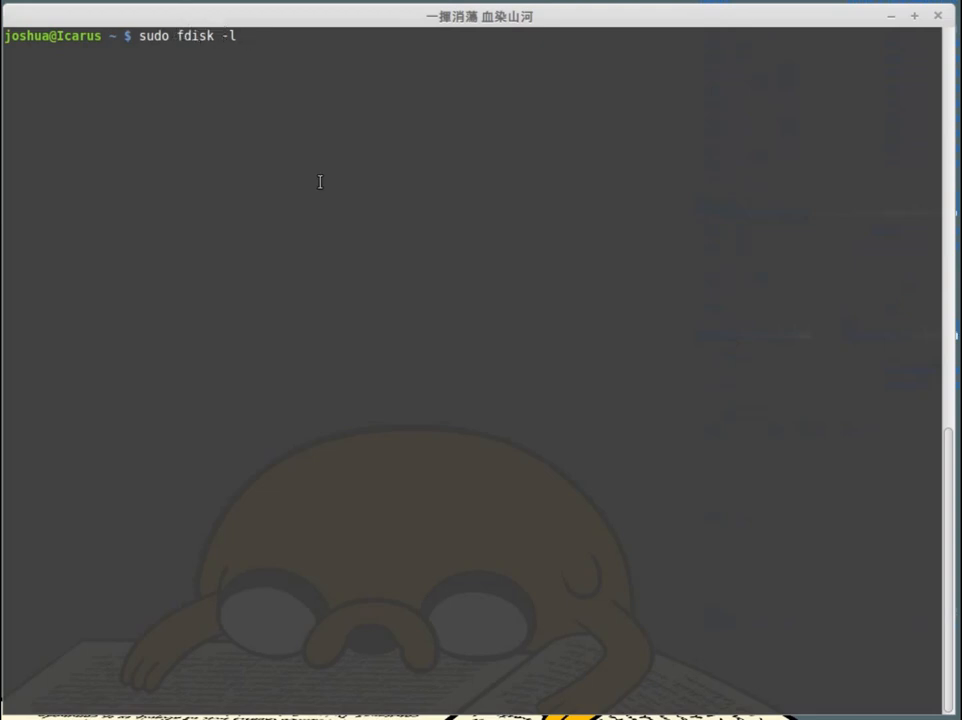
mouse_move(332, 210)
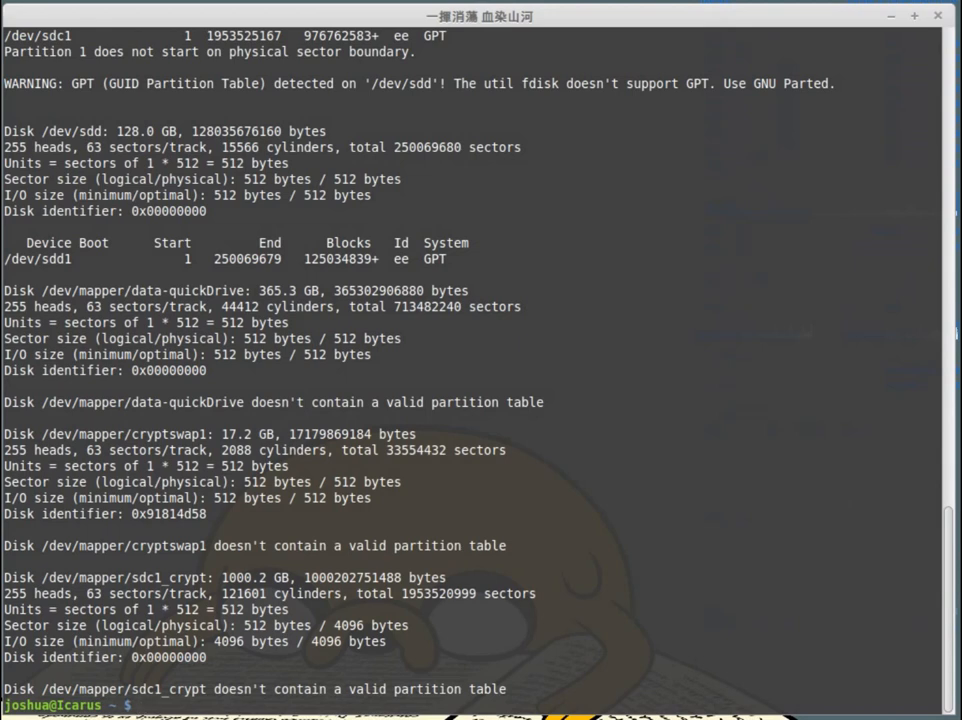
Extend the listing command to sudo fdisk -l | grep /dev/ to filter for device lines
type("sudo fdisk -l")
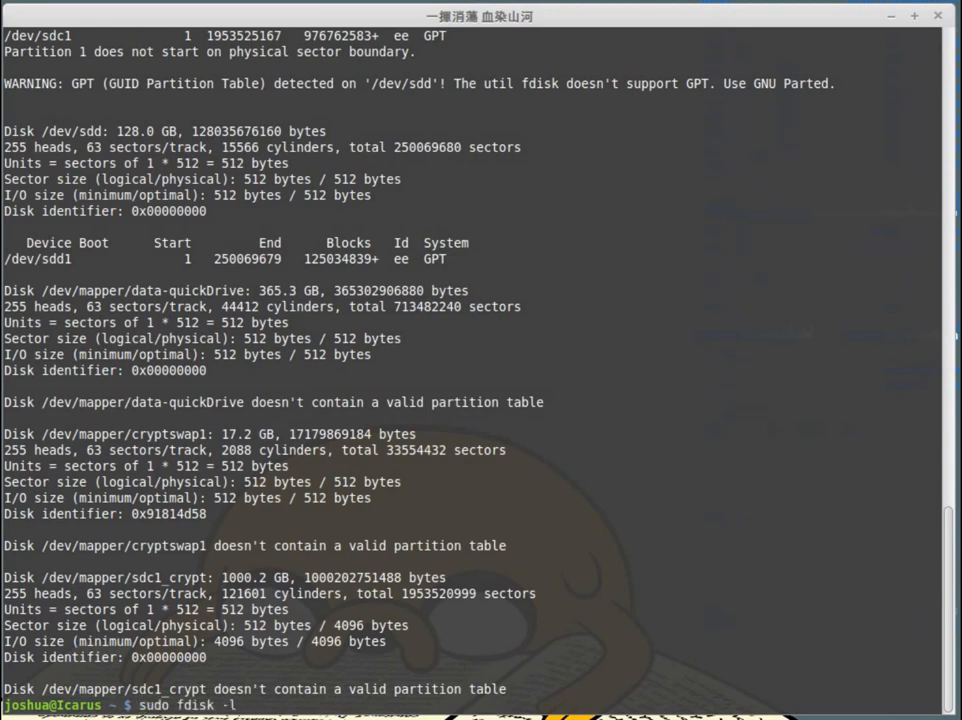
type("|")
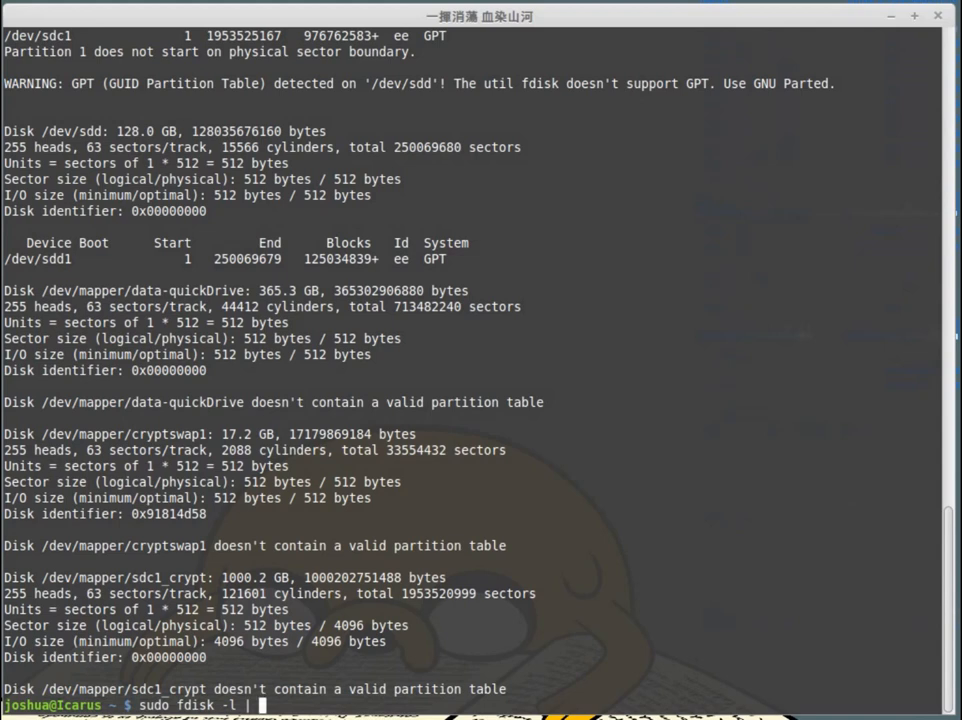
type("gr")
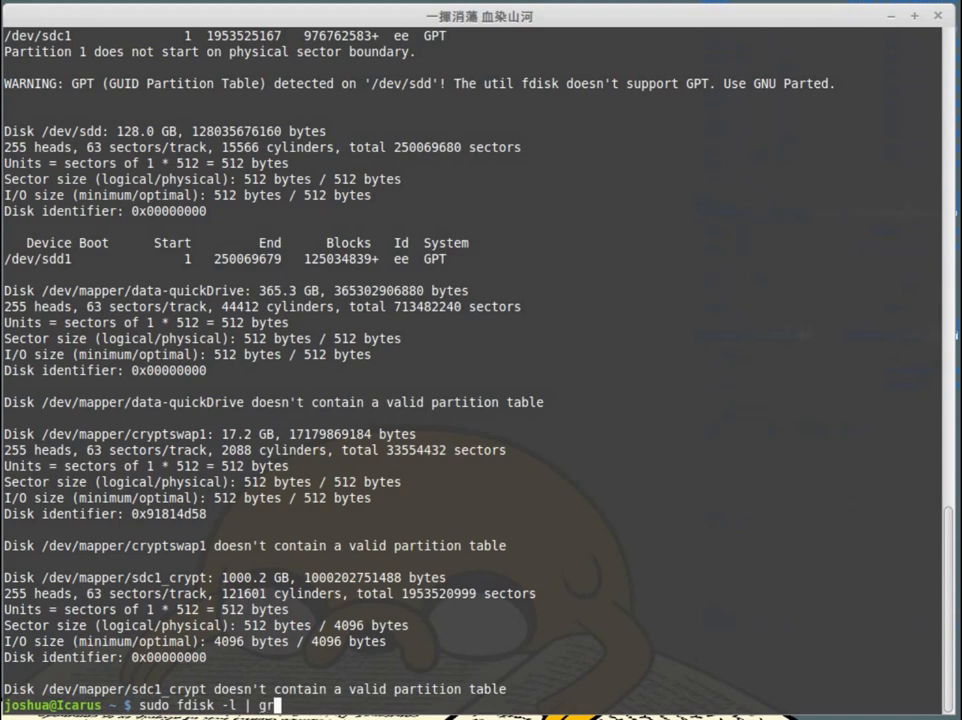
type("ep")
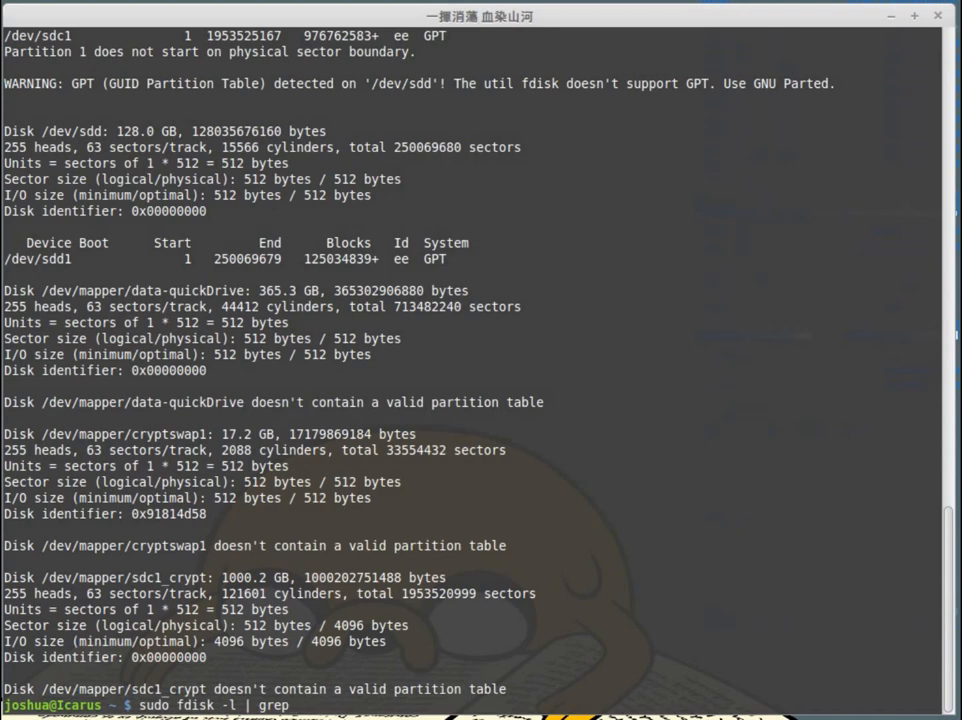
type("\" \"")
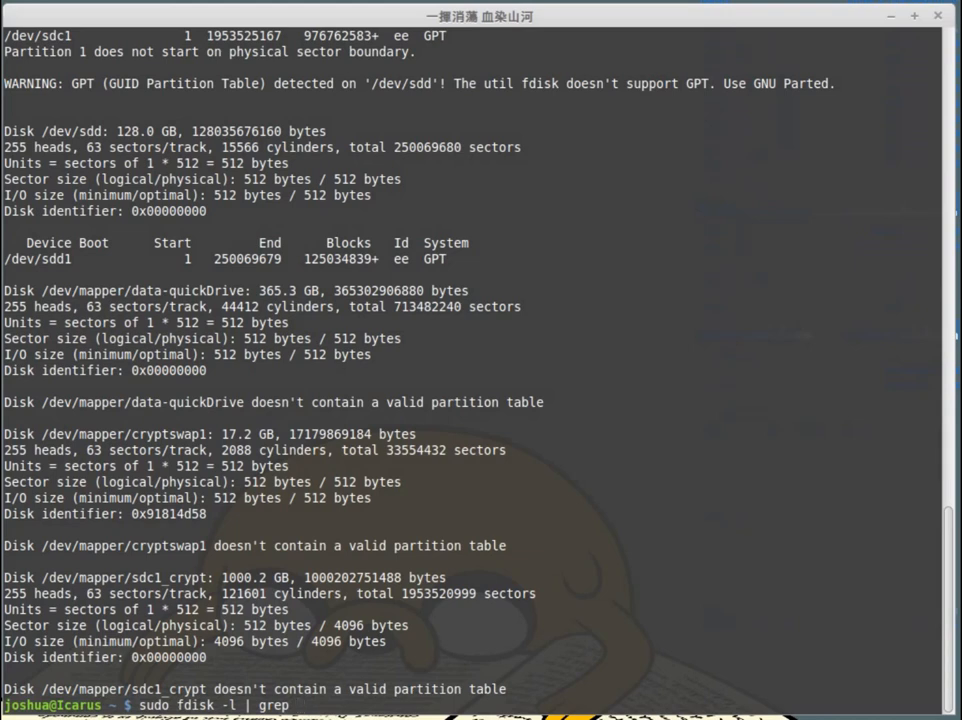
type("/d")
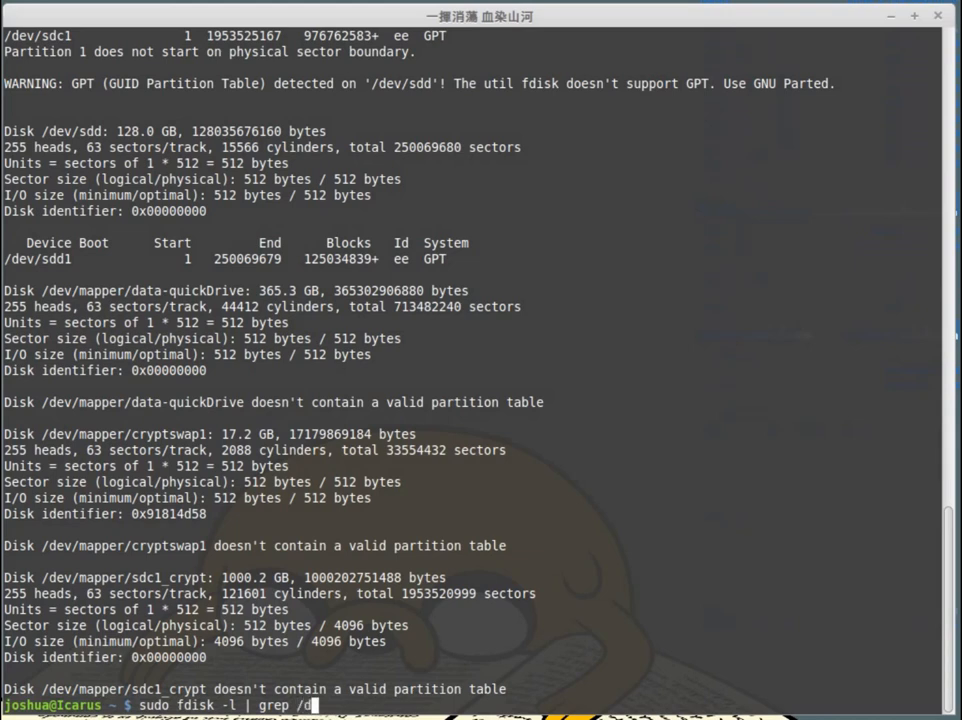
type("ev/")
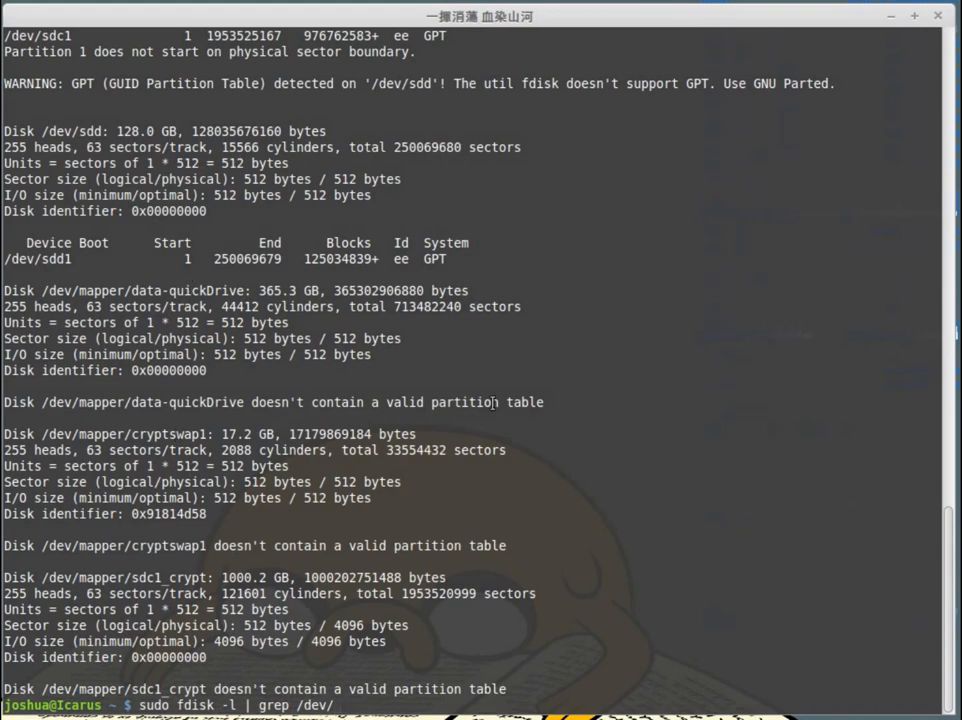
Run the filtered fdisk listing showing sda, sdb, sdc, sdd, and dismiss the extra window
key("Return")
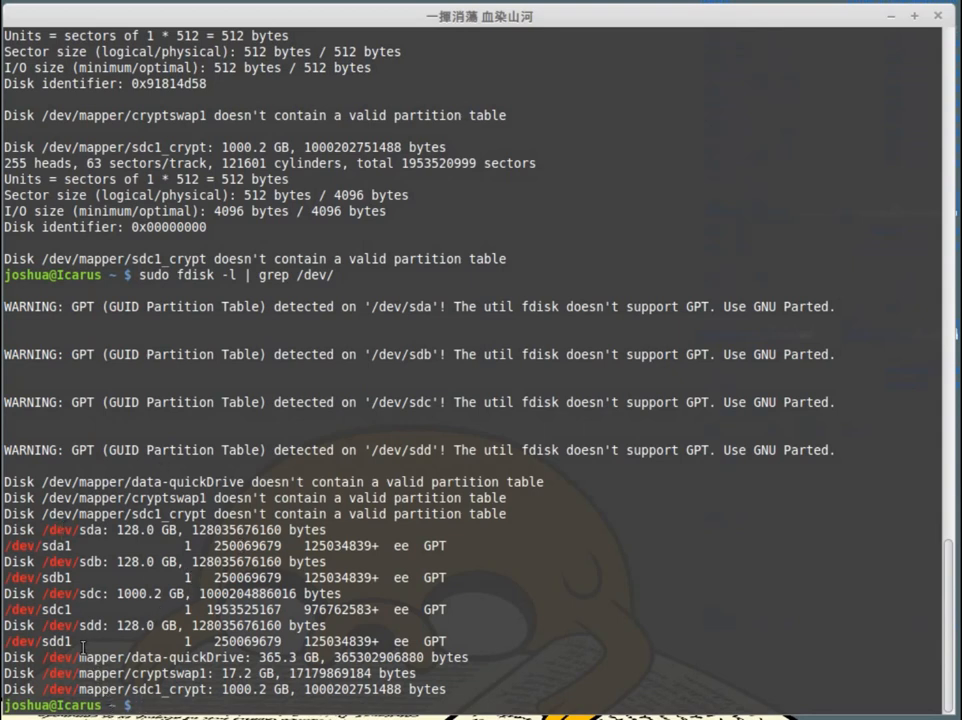
mouse_move(4, 536)
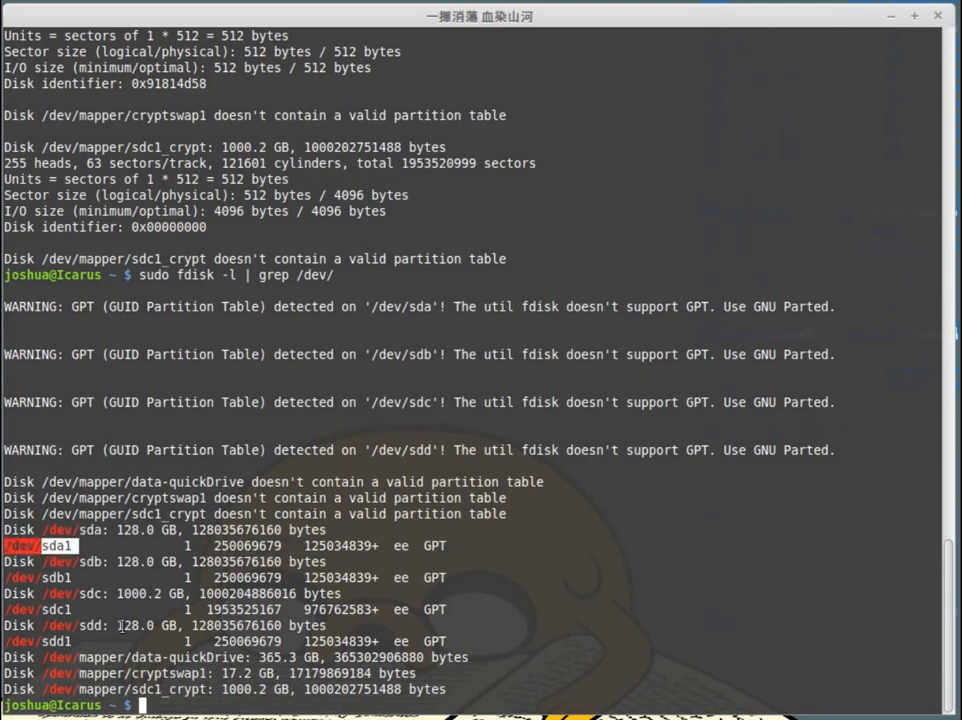
mouse_move(128, 608)
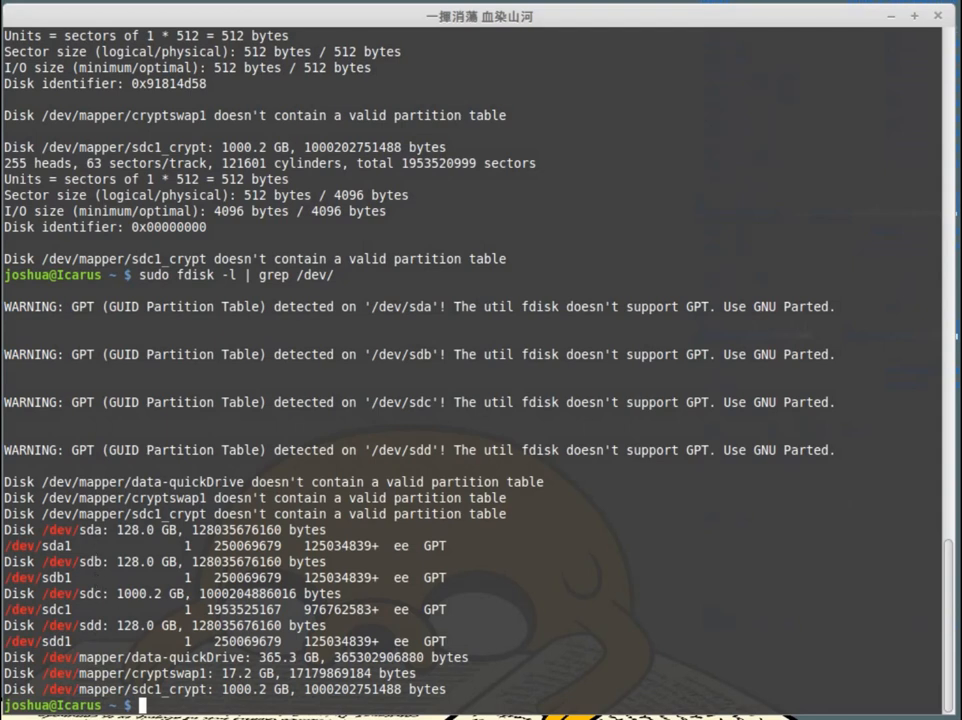
mouse_move(556, 568)
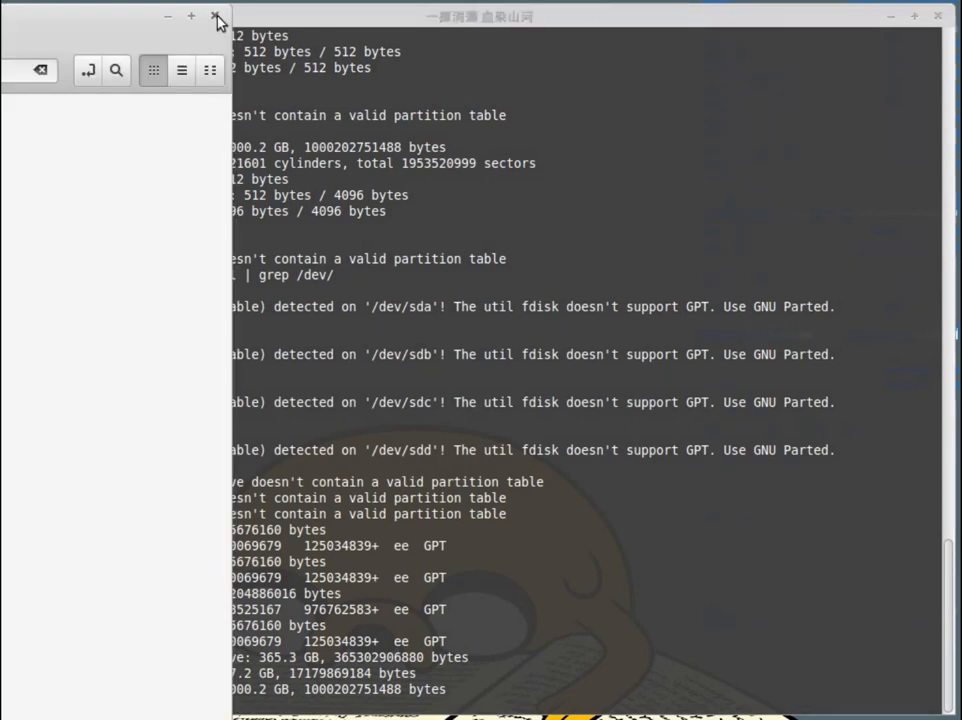
left_click(216, 16)
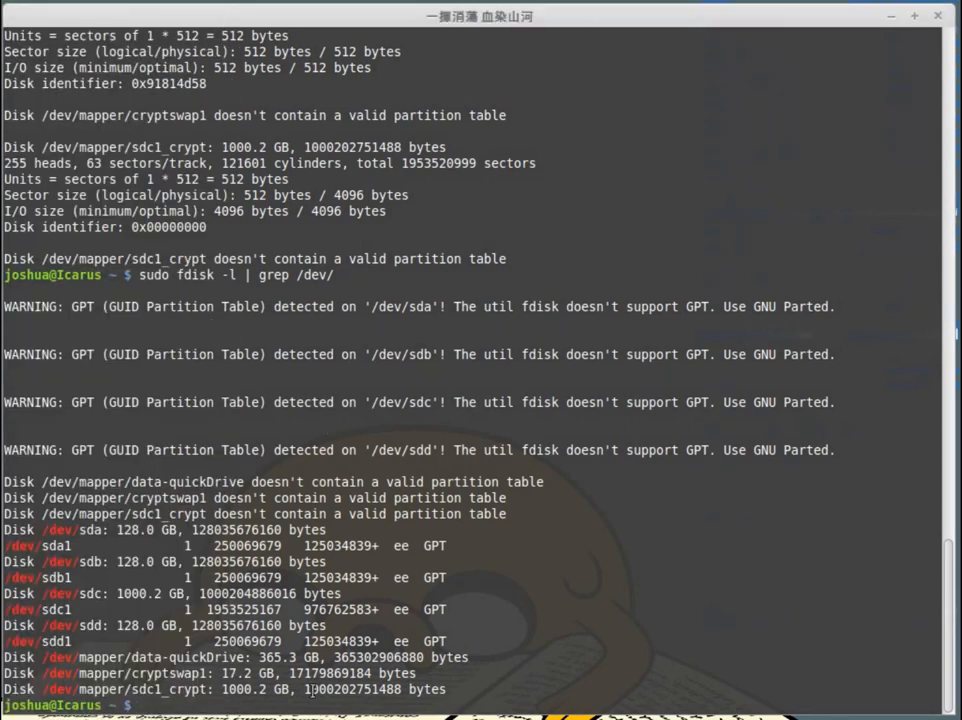
mouse_move(544, 608)
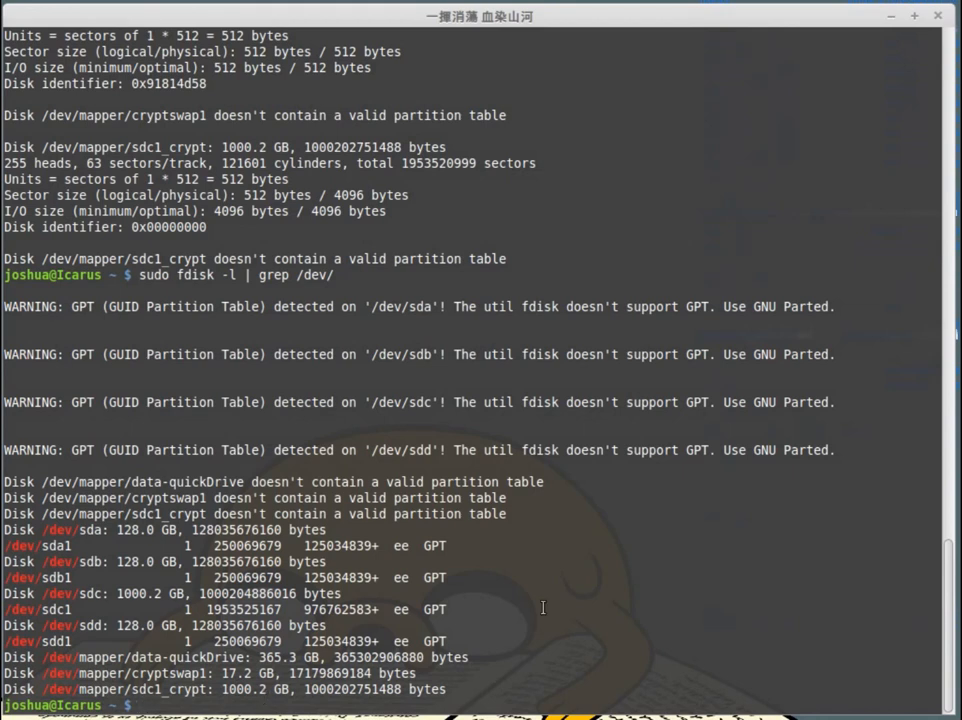
Scroll the rerun listing to reveal the new 15.9 GB /dev/mmcblk0 card with a FAT32 partition
scroll("down", 3)
type("sudo fdisk -l | grep /dev/")
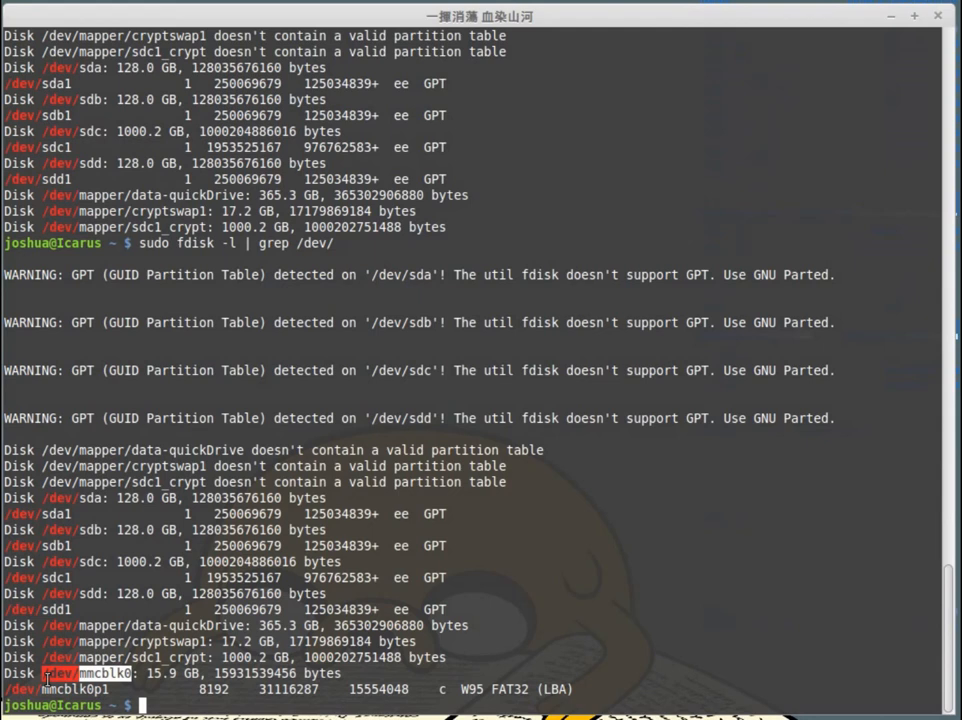
mouse_move(600, 604)
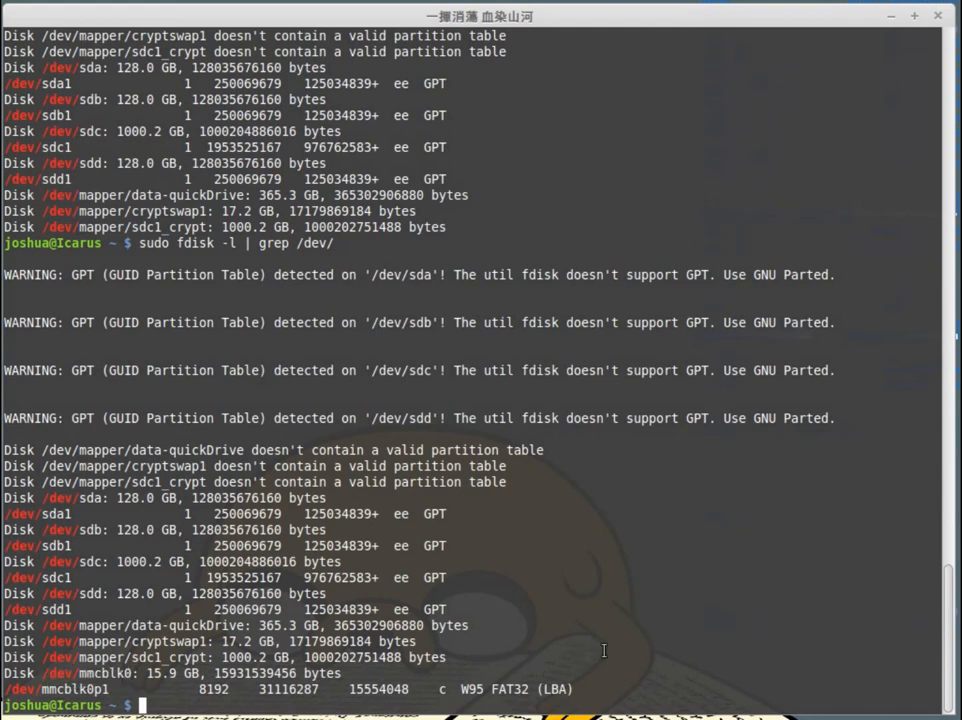
Change into the Downloads folder and begin a new sudo command
type("cd Downloads/")
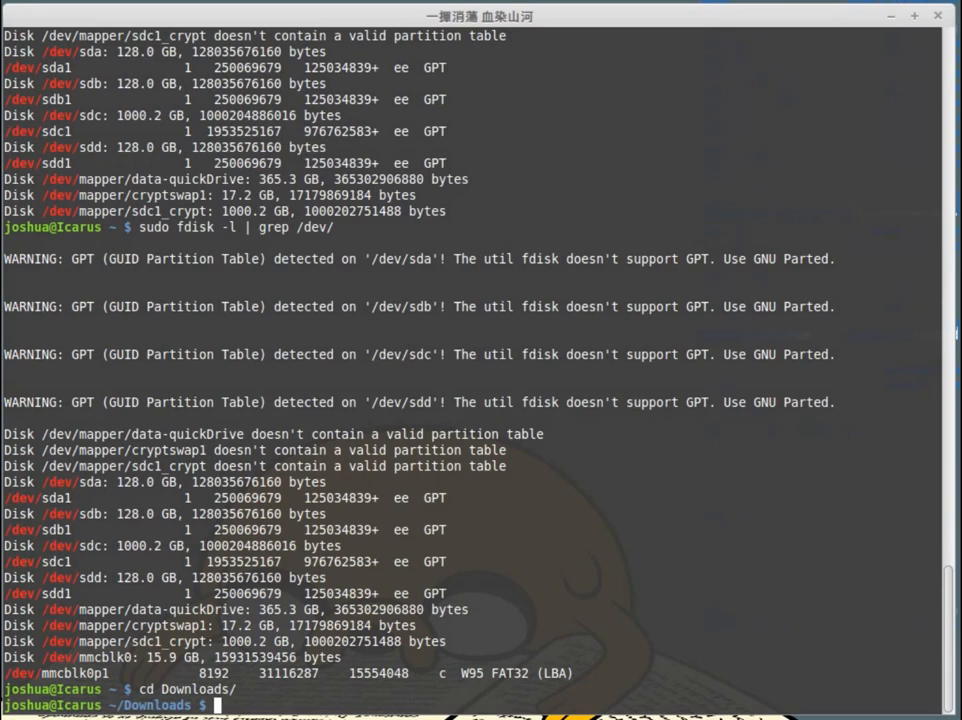
type("sudo")
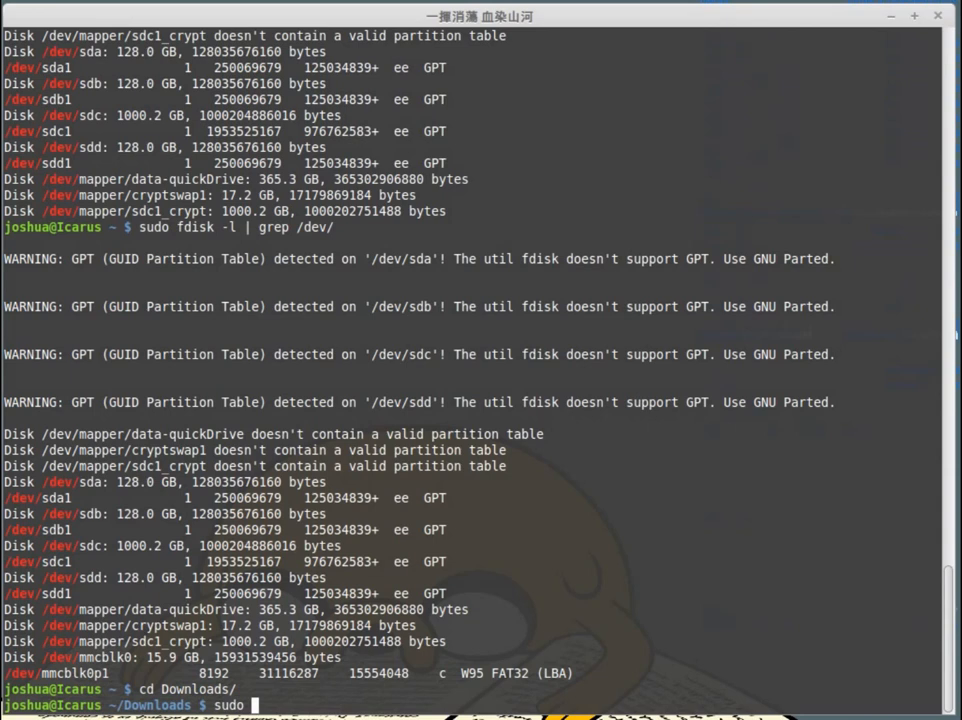
Write dd if=2016-03-18-raspbian-jessie.img naming the Raspbian image as input
type("d")
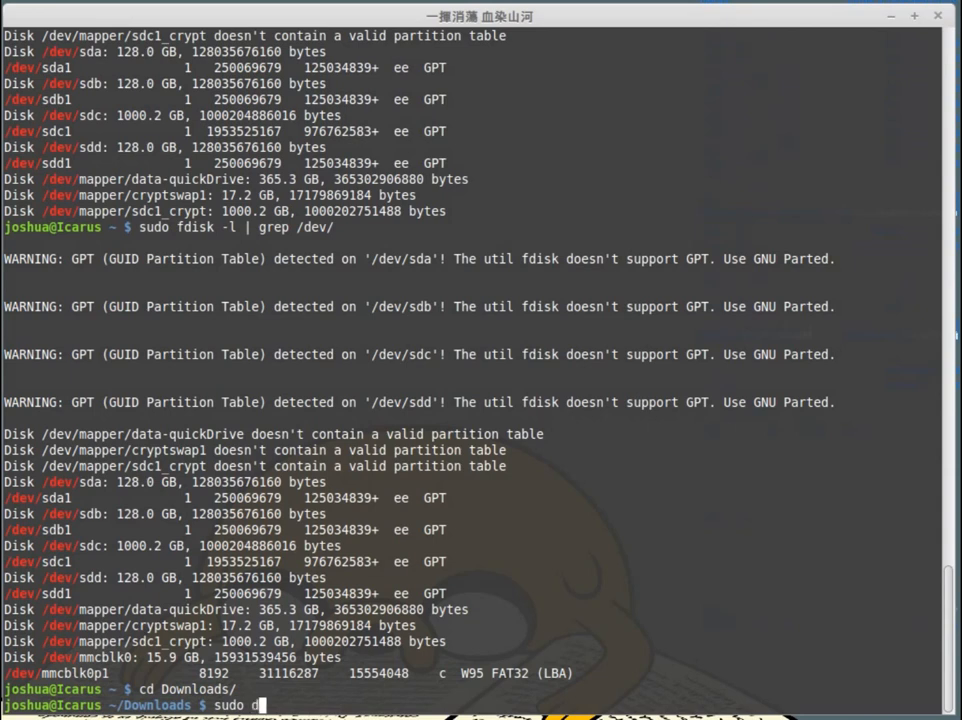
type("d")
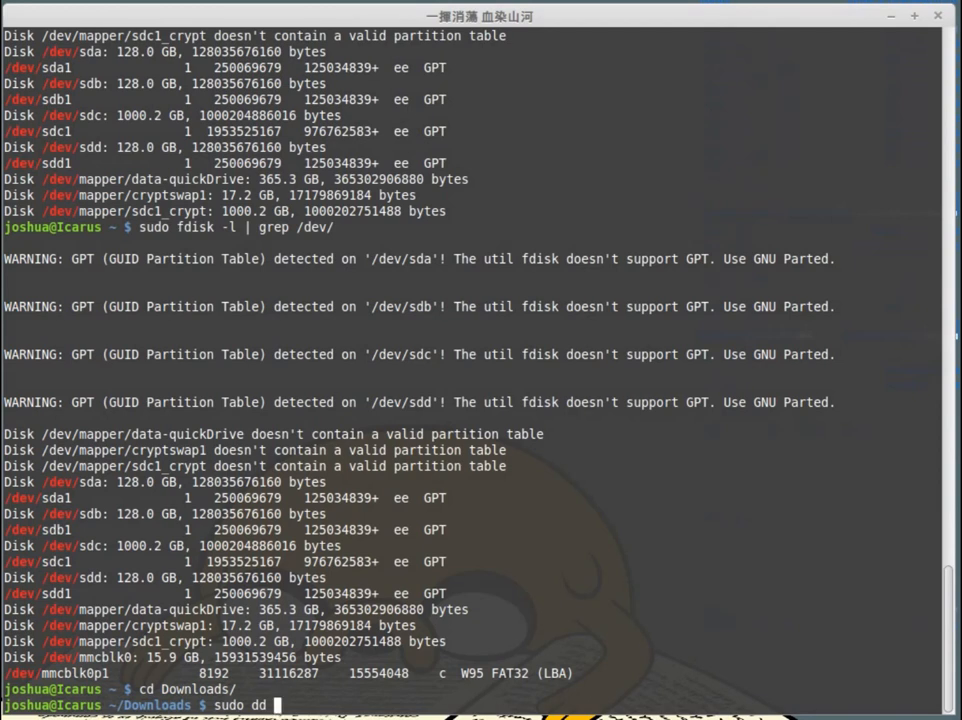
type("if")
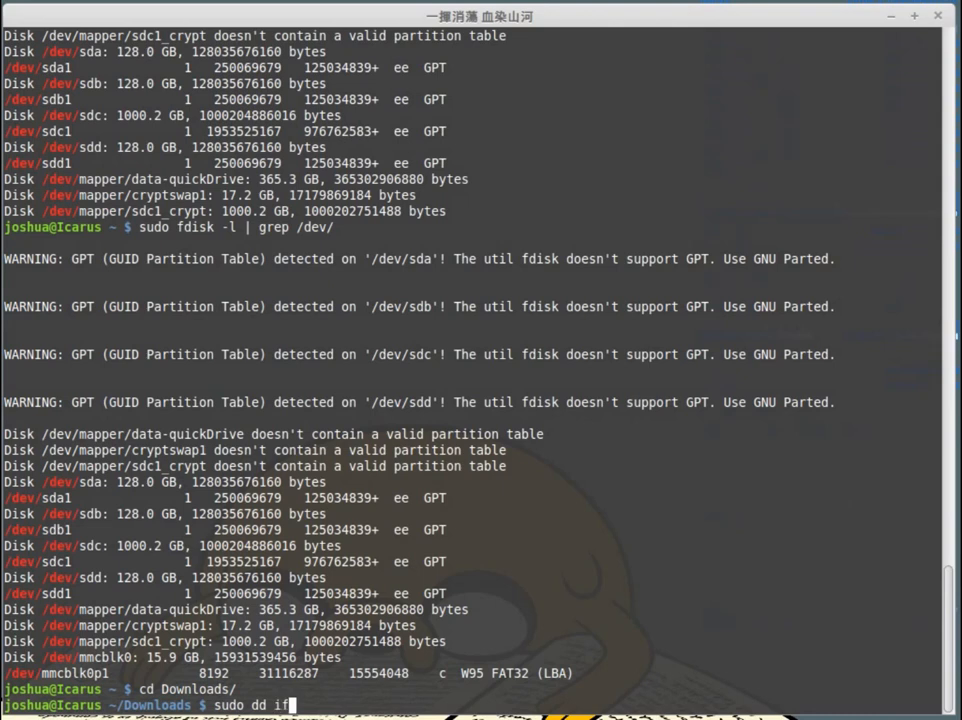
type("=")
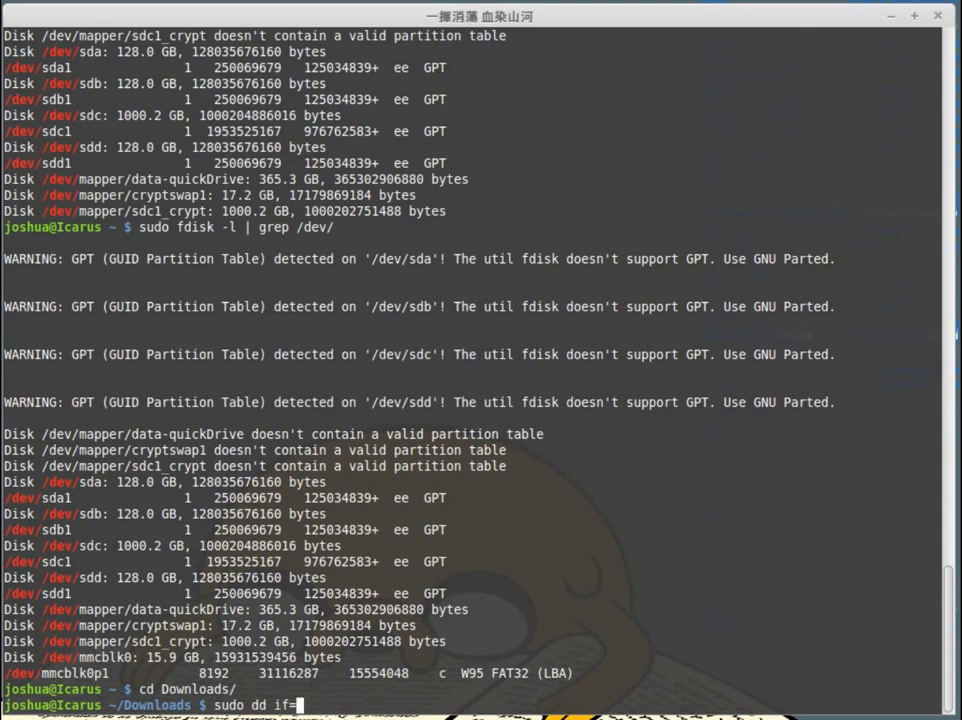
type("2016-03-18-raspbian-jessie.img")
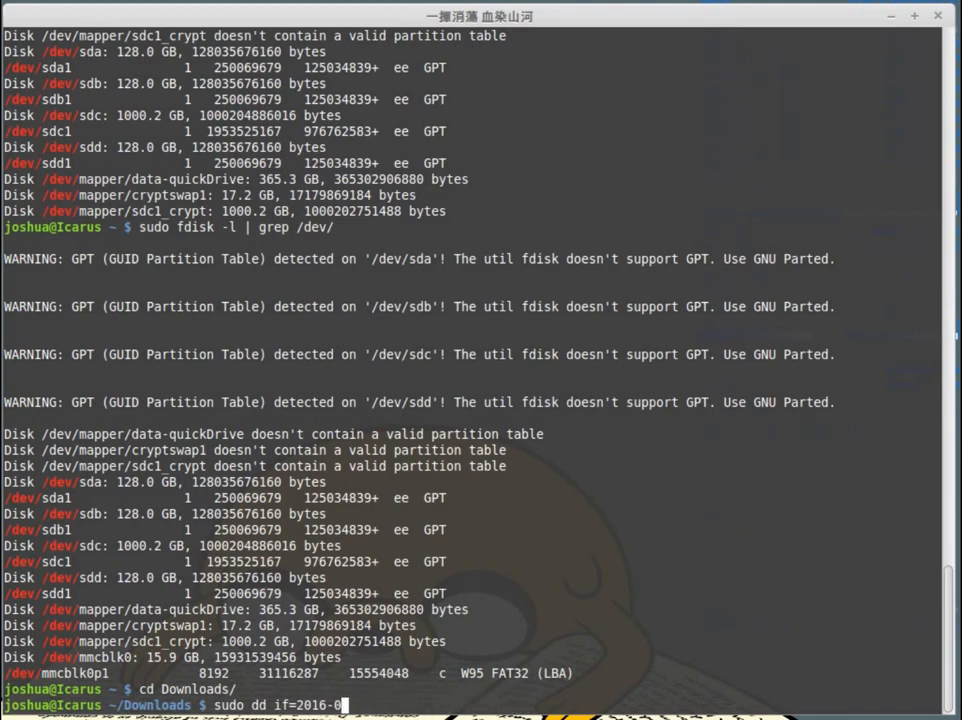
key("BackSpace")
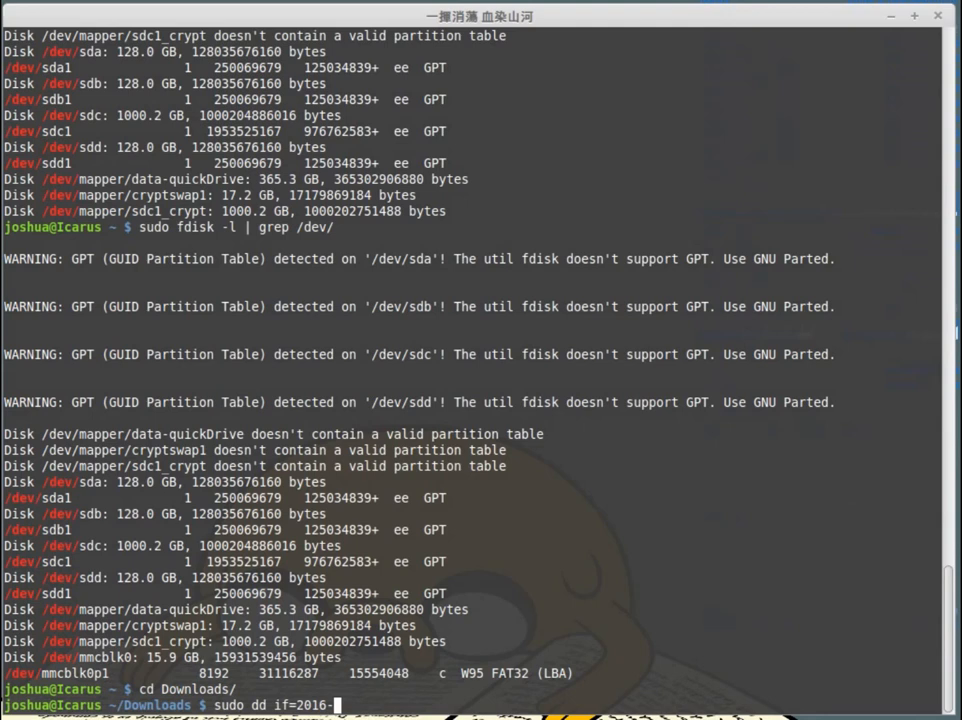
type("03-18-raspbian-jessie.img")
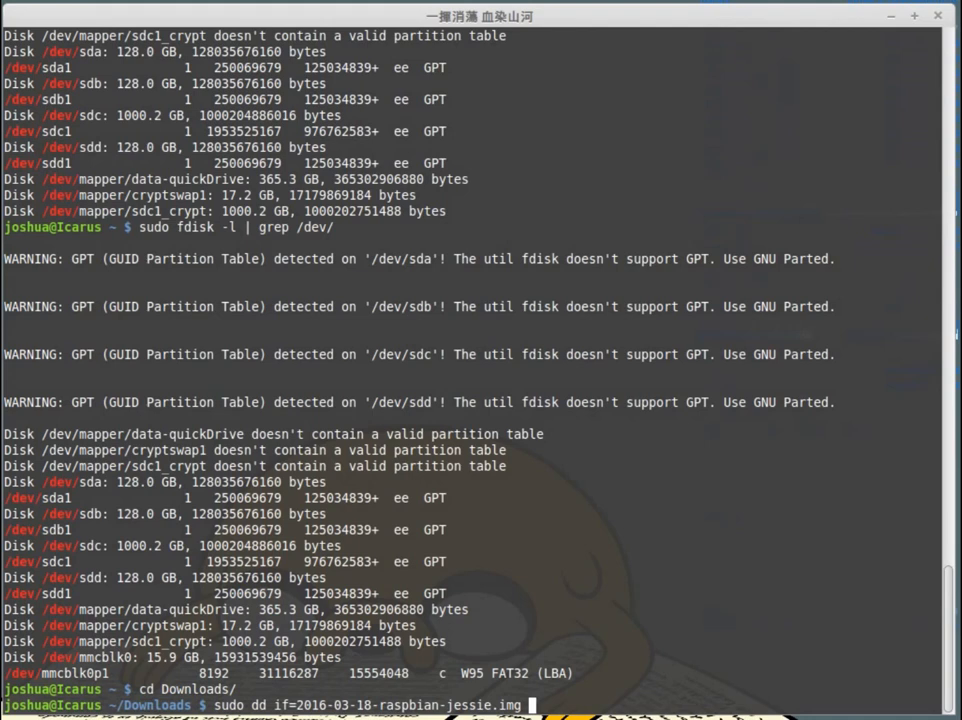
Add of=/dev/mmcblk0 as the output target and select the dd word for replacement
type("of=")
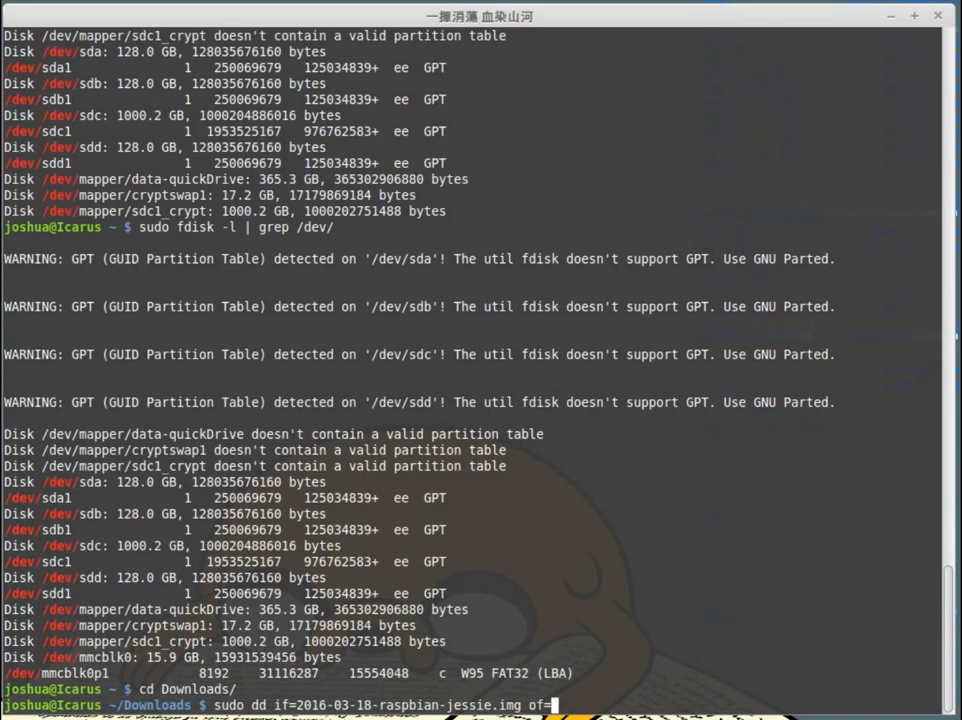
type("/dev/mm")
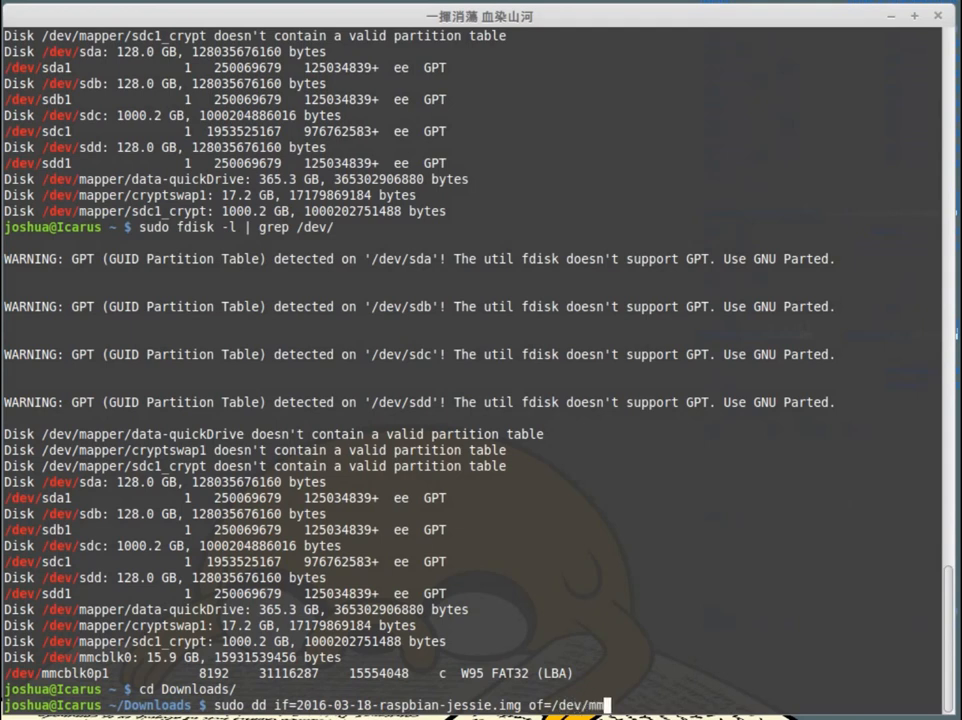
type("blk0")
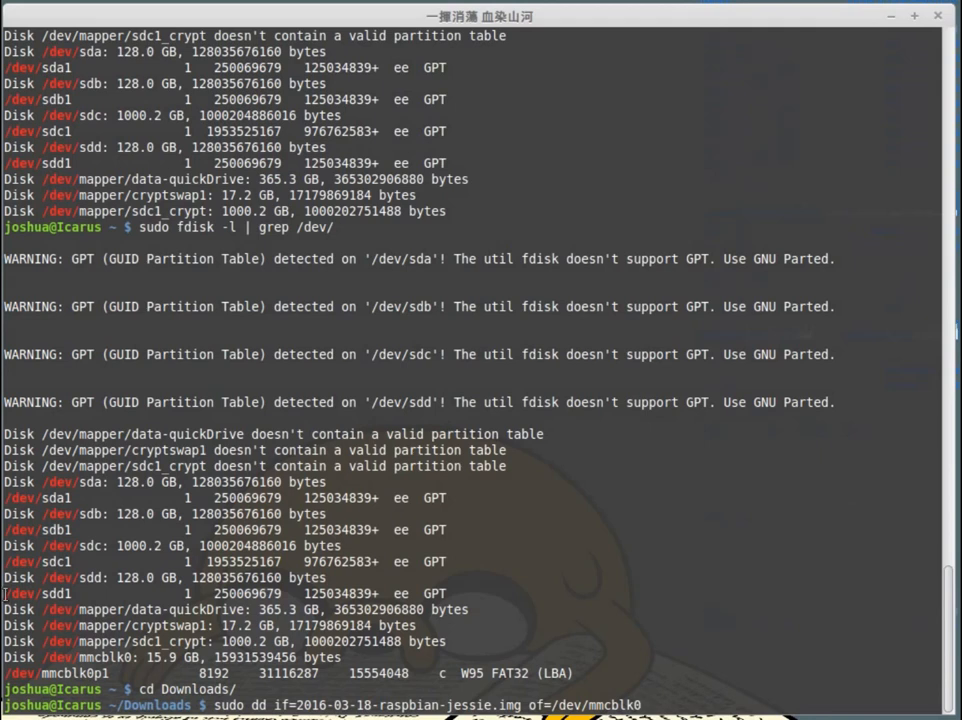
double_click(84, 656)
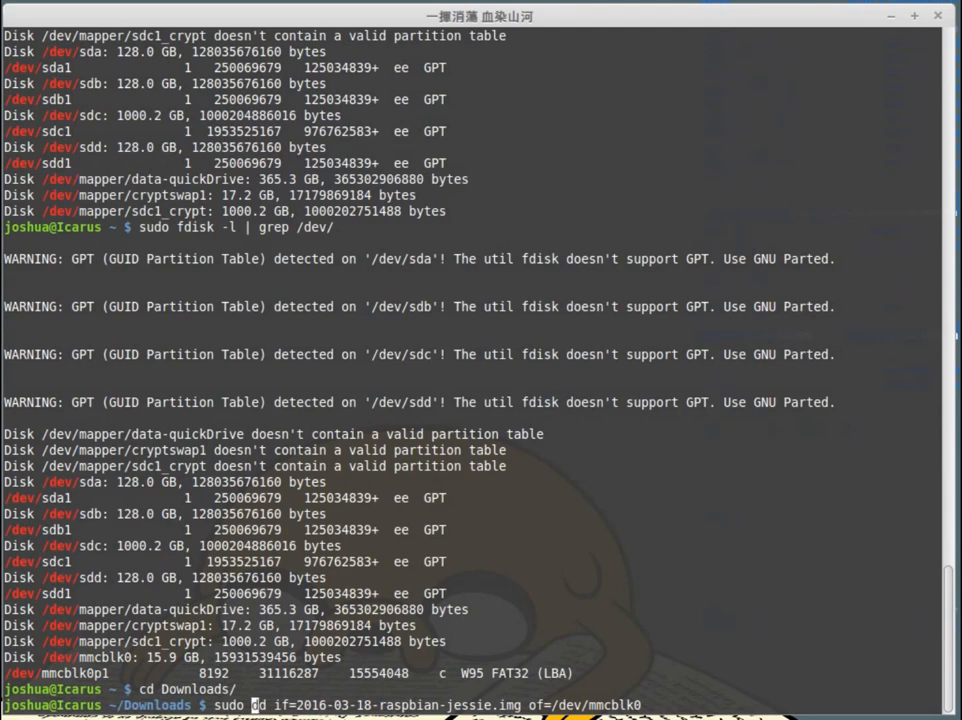
Change the command word from dd to dcfldd, keeping the image input and card output
type("dcfl")
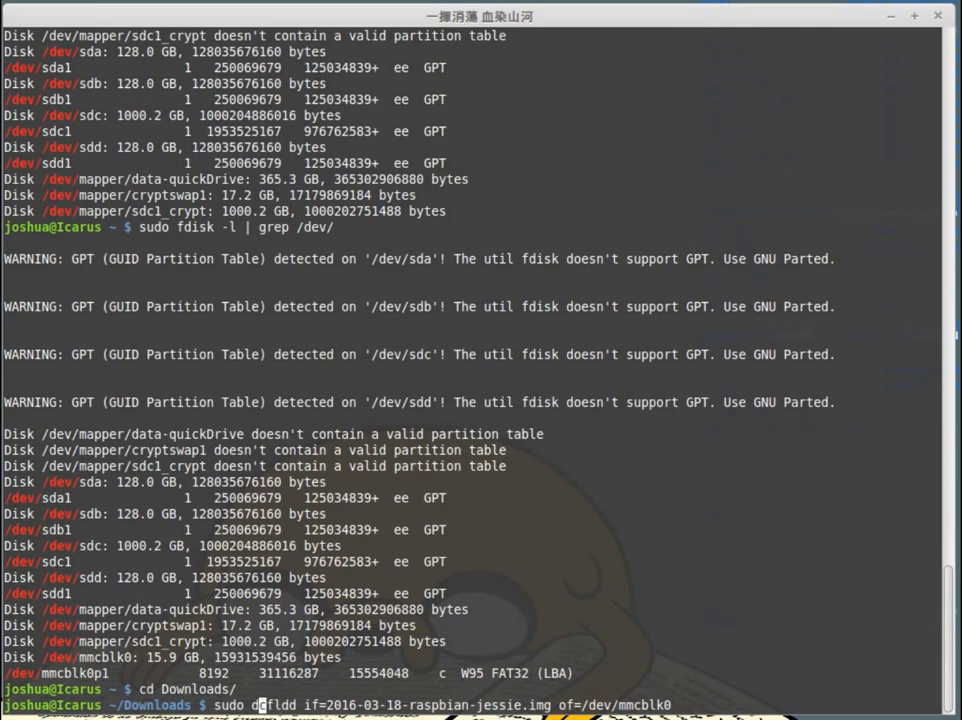
type("c")
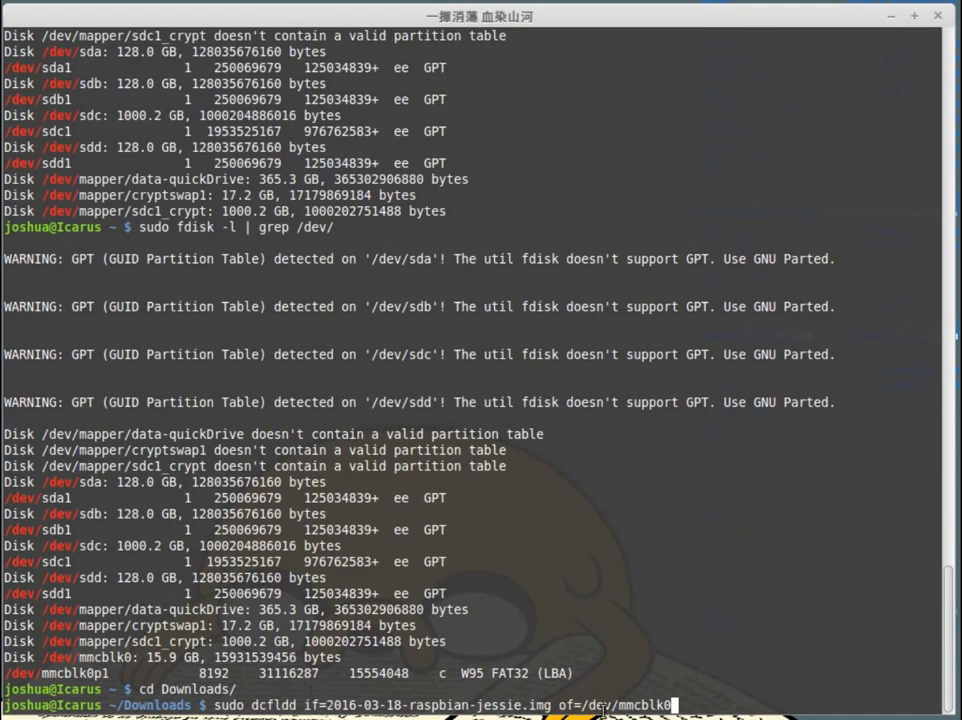
mouse_move(728, 704)
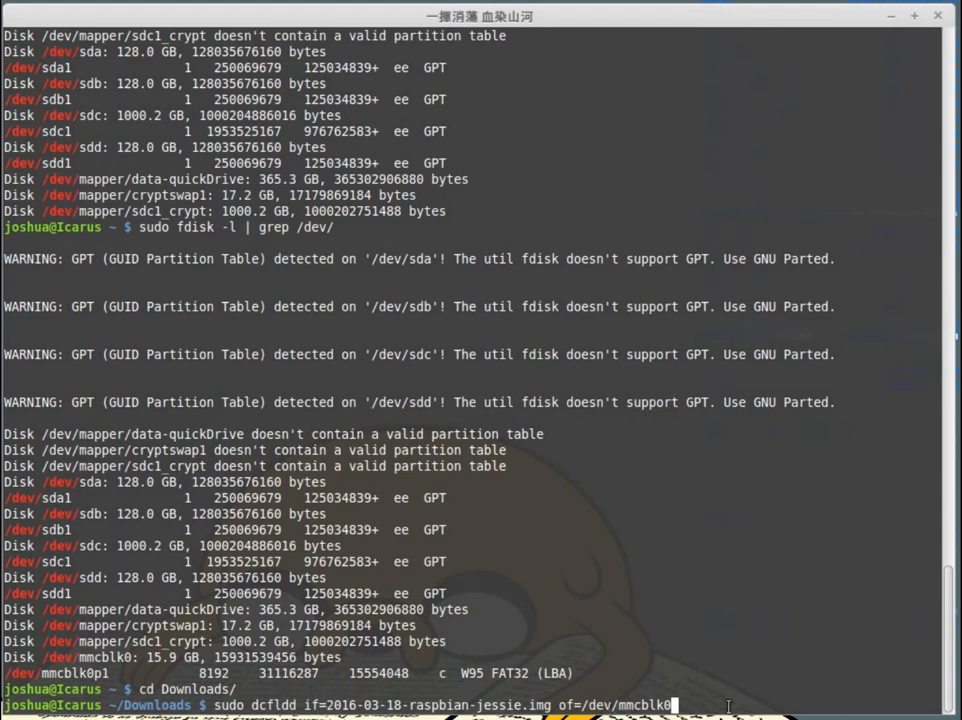